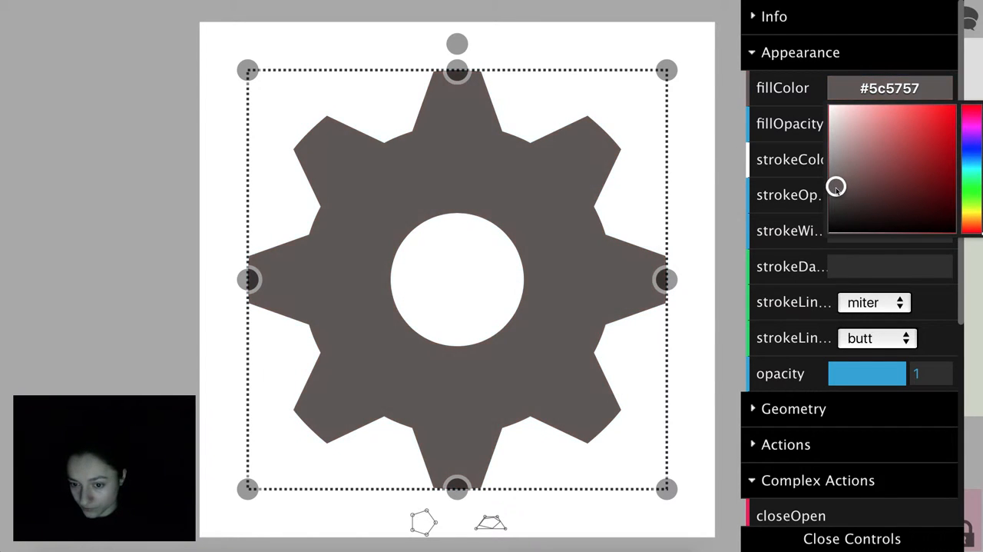
# Give the gear fill #954040 at 0.8 opacity and a #362c2c stroke 56 wide
pyautogui.click(891, 185)
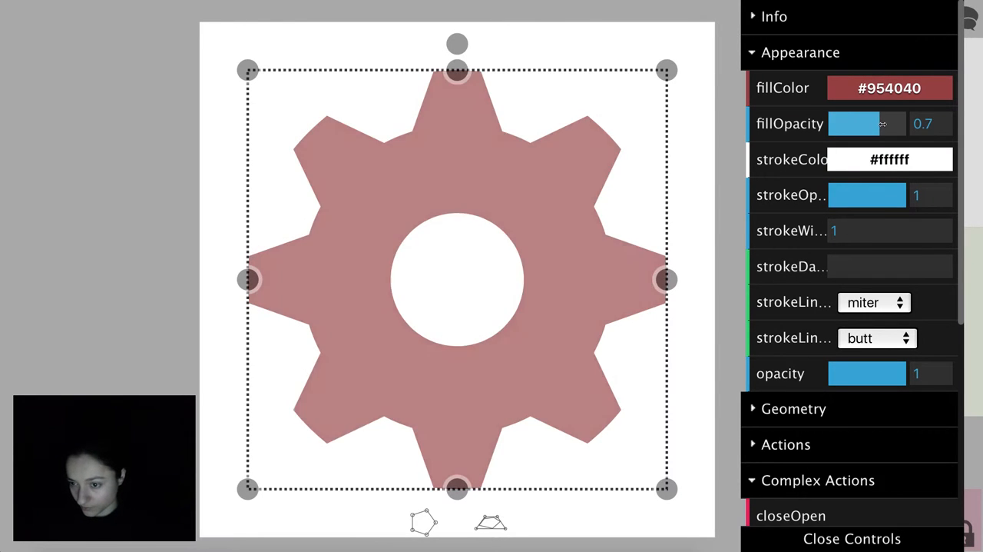
pyautogui.moveTo(879, 123); pyautogui.dragTo(891, 123)
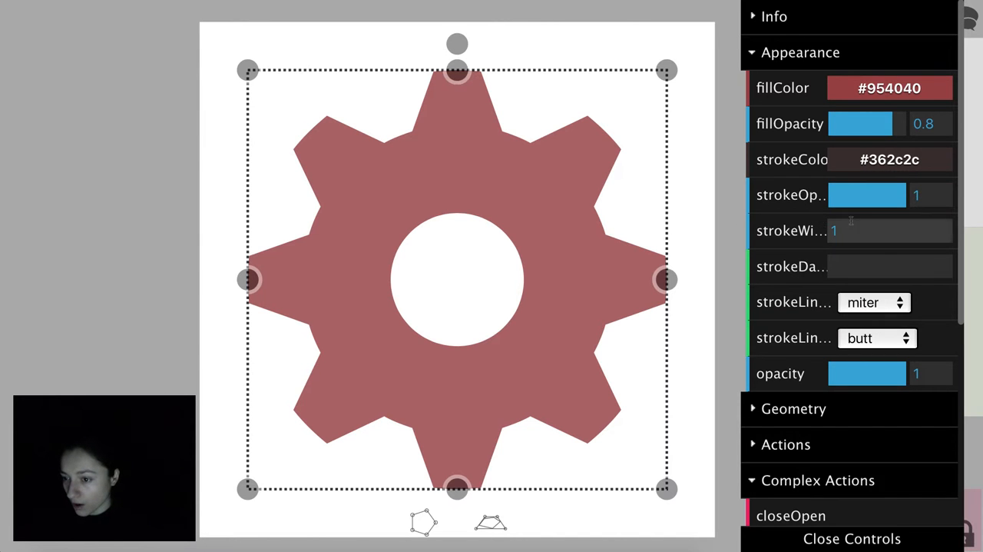
pyautogui.write('21')
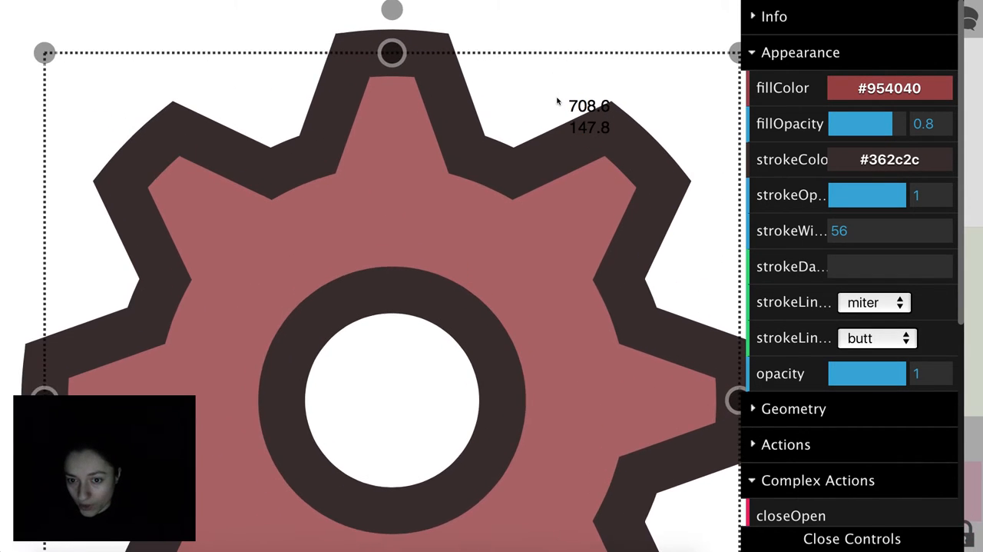
# Make the outline round-jointed with a 25,3,10 dash pattern
pyautogui.click(873, 301)
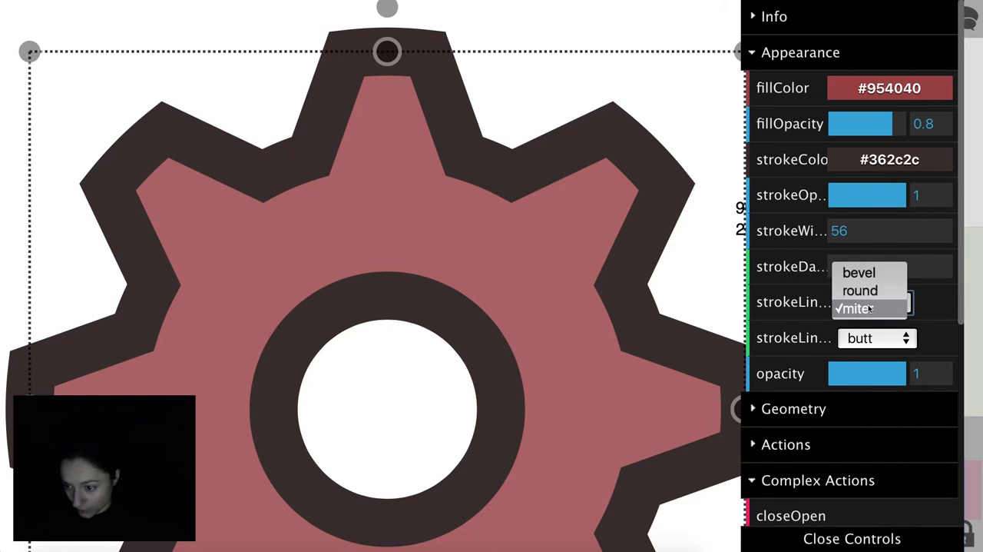
pyautogui.click(864, 291)
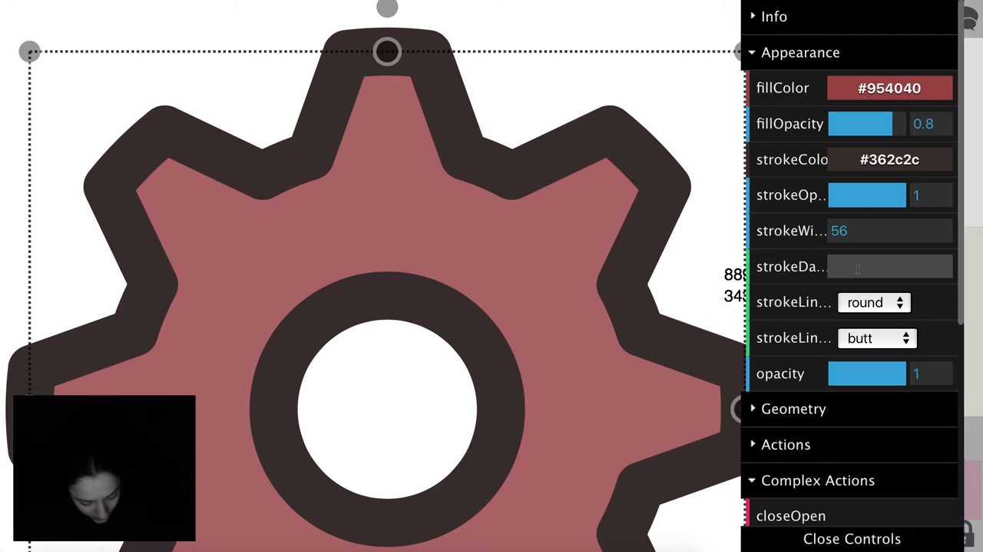
pyautogui.write('25,3,10')
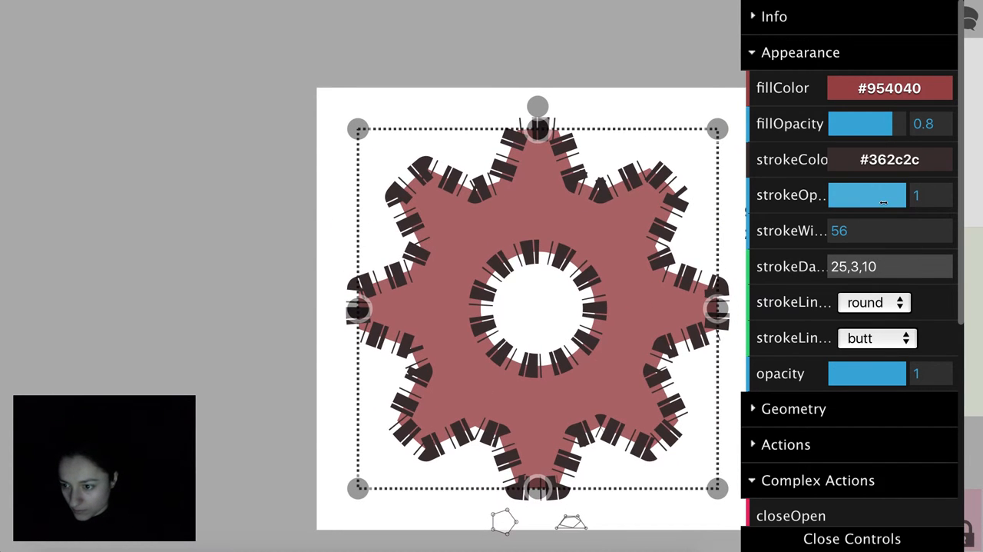
# Set the stroke opacity to 0.8 and close the Appearance settings
pyautogui.moveTo(888, 193); pyautogui.dragTo(873, 194)
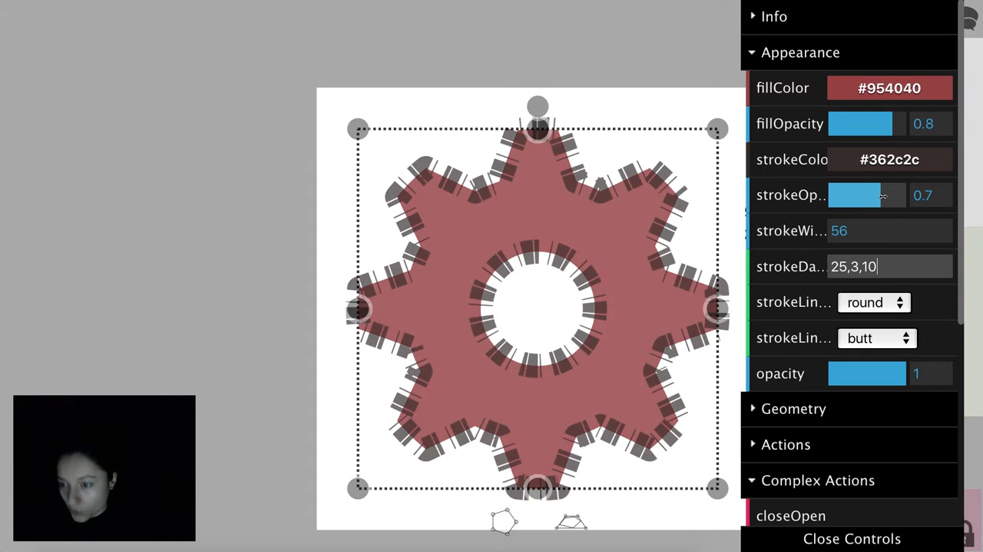
pyautogui.moveTo(876, 194); pyautogui.dragTo(853, 194)
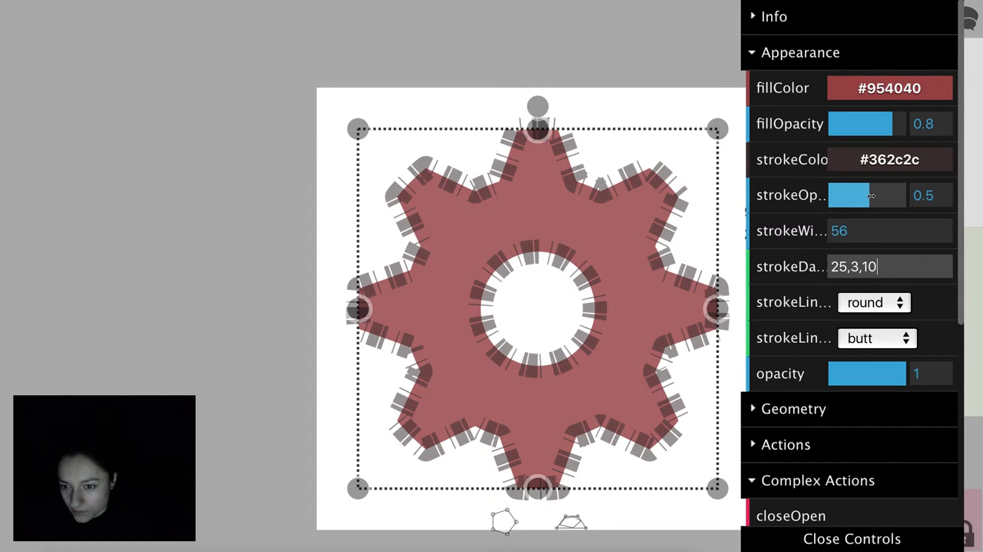
pyautogui.moveTo(848, 196); pyautogui.dragTo(888, 195)
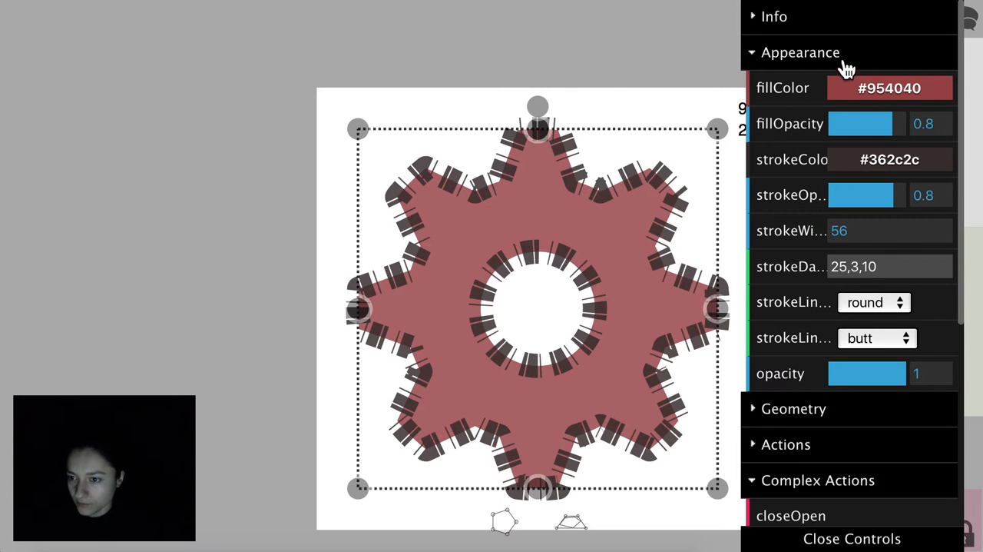
pyautogui.click(801, 52)
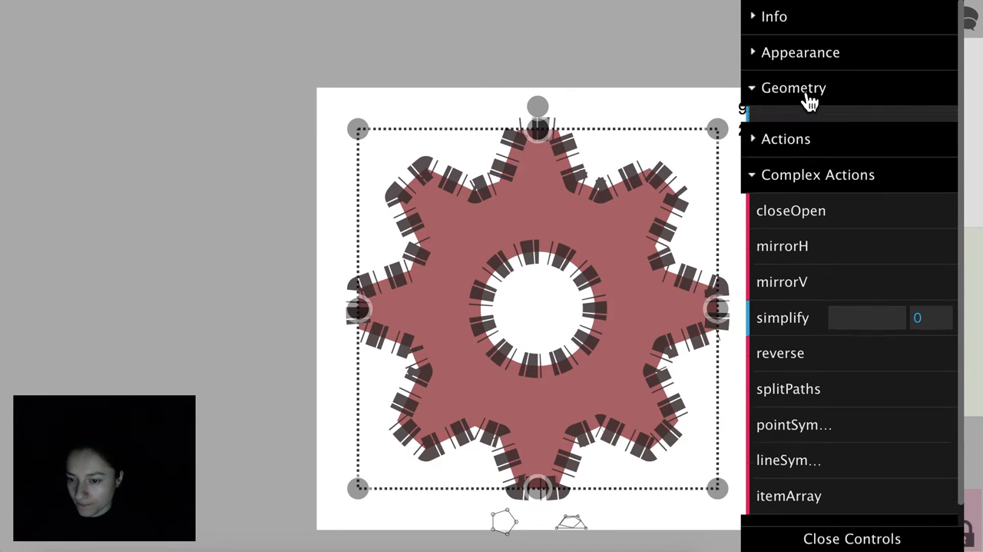
# Move the gear to x 84, y 88 with centre at 494, 508 via the Geometry panel
pyautogui.click(793, 87)
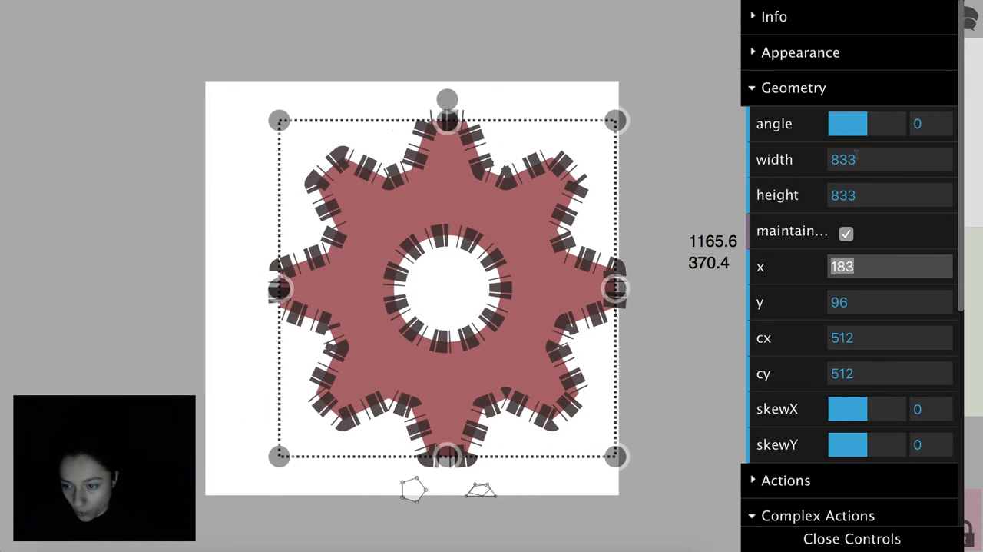
pyautogui.write('80')
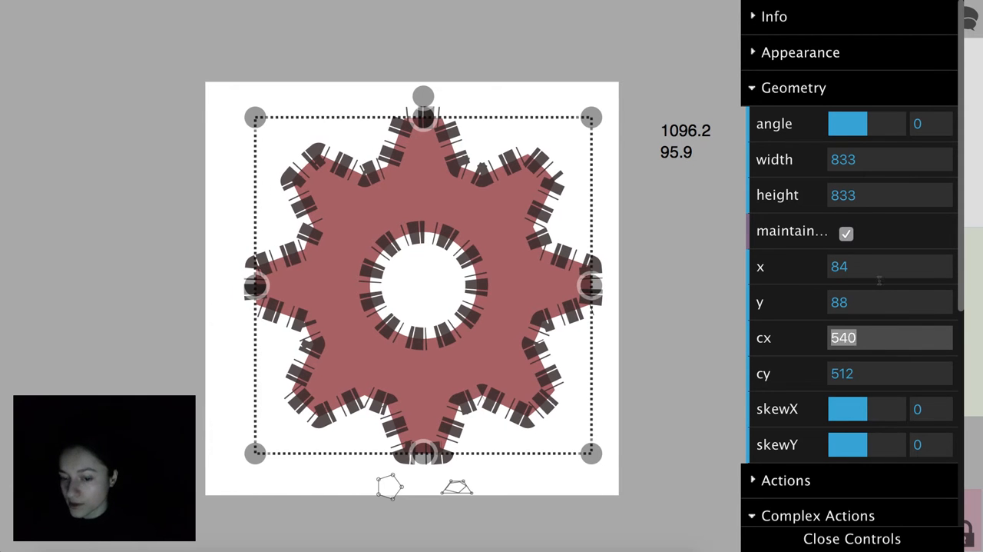
pyautogui.write('485')
pyautogui.click(890, 373)
pyautogui.write('508')
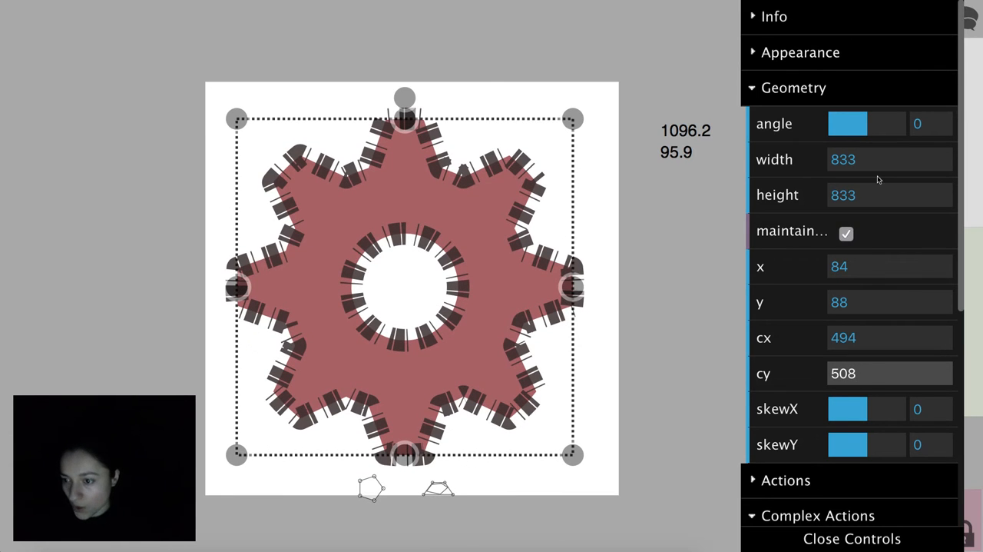
# Unlock proportions and resize the gear to 654 wide by 815 tall
pyautogui.click(846, 232)
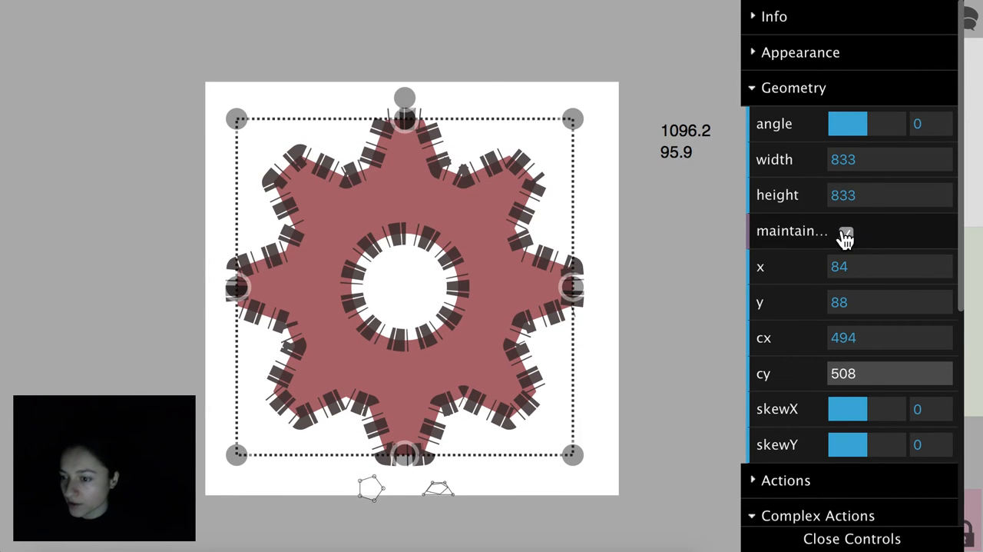
pyautogui.click(848, 232)
pyautogui.write('673')
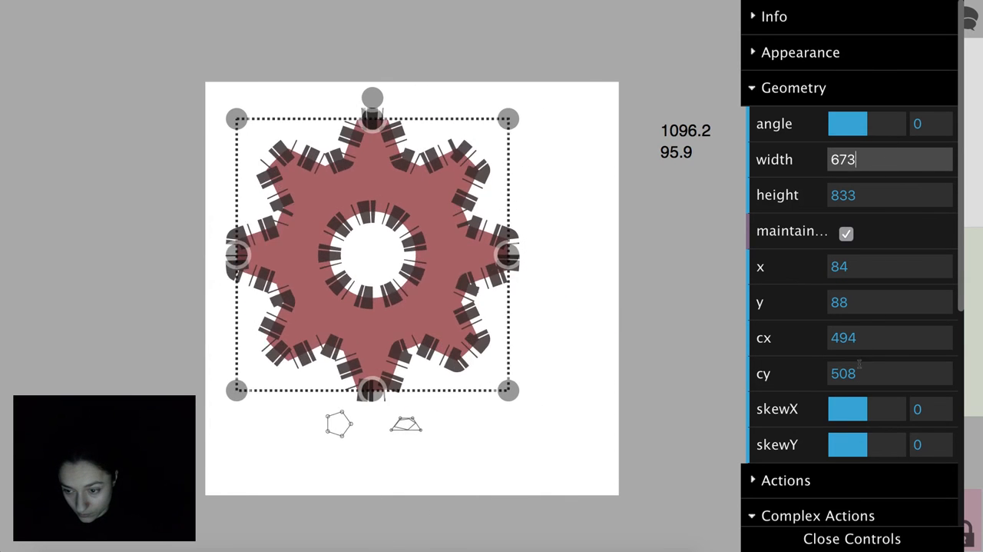
pyautogui.write('851')
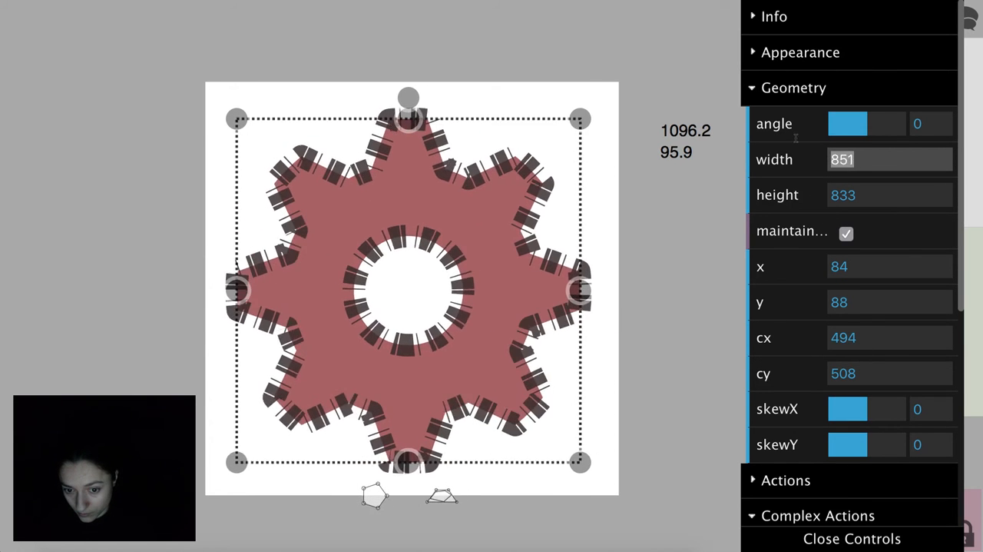
pyautogui.click(845, 233)
pyautogui.write('815')
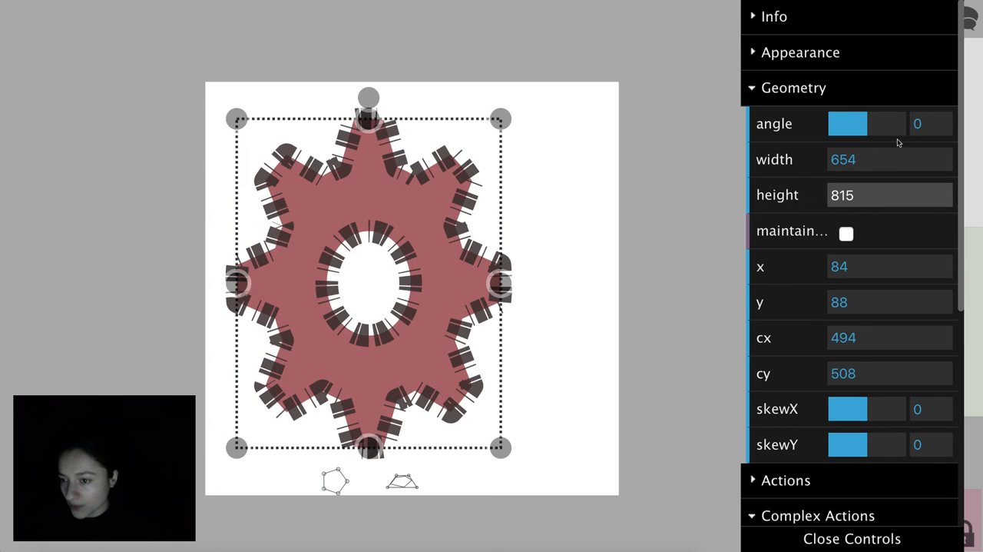
# Skew the gear horizontally to about -27 so it leans sideways
pyautogui.moveTo(858, 409); pyautogui.dragTo(864, 408)
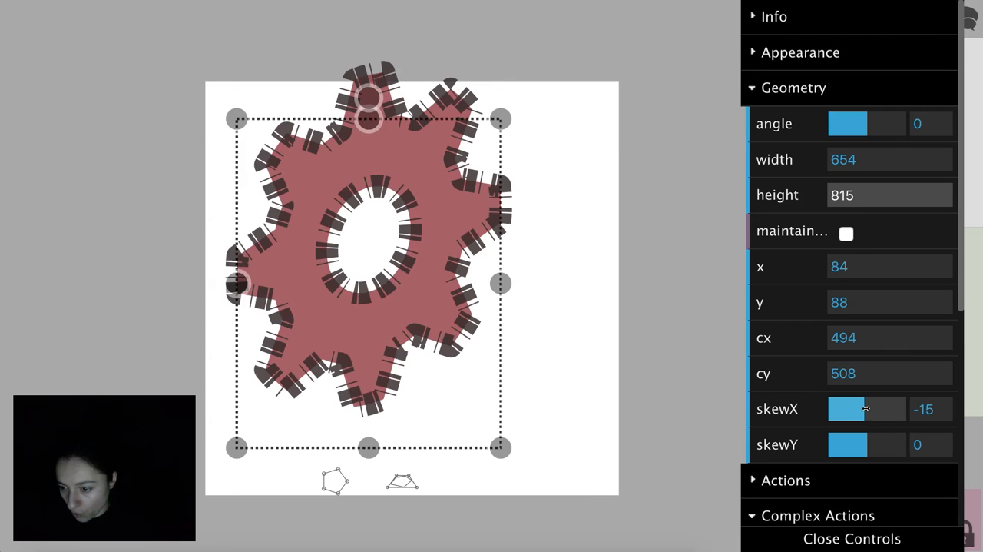
pyautogui.moveTo(848, 409); pyautogui.dragTo(873, 409)
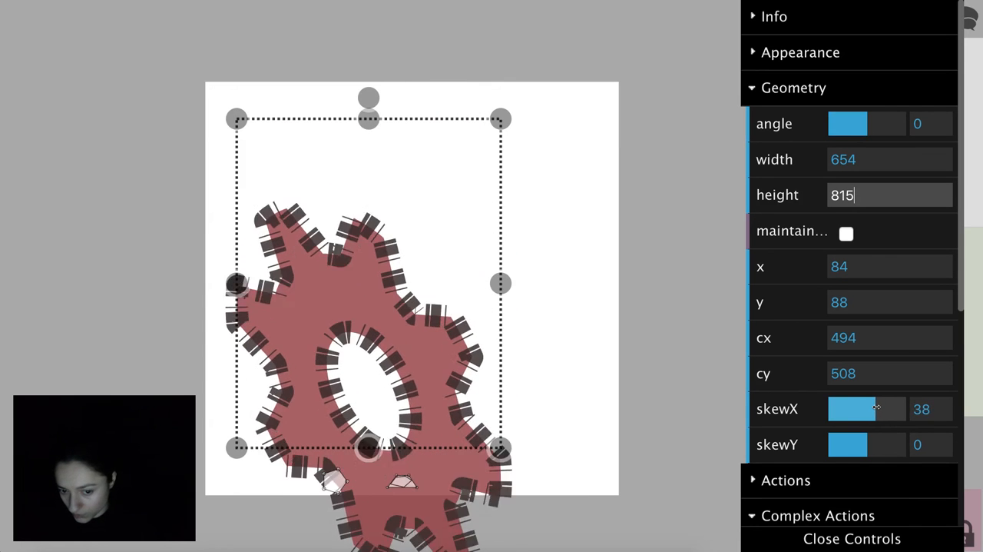
pyautogui.moveTo(873, 409); pyautogui.dragTo(845, 409)
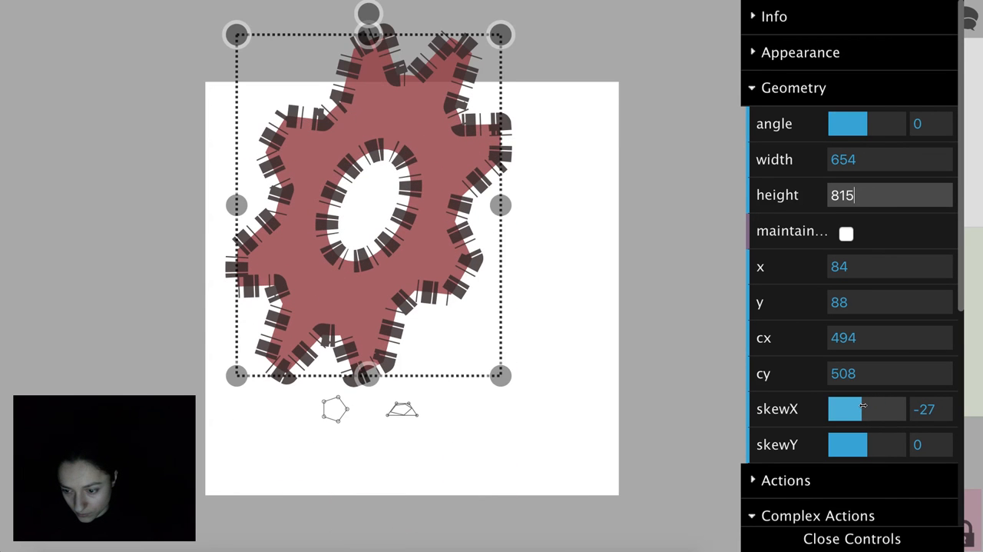